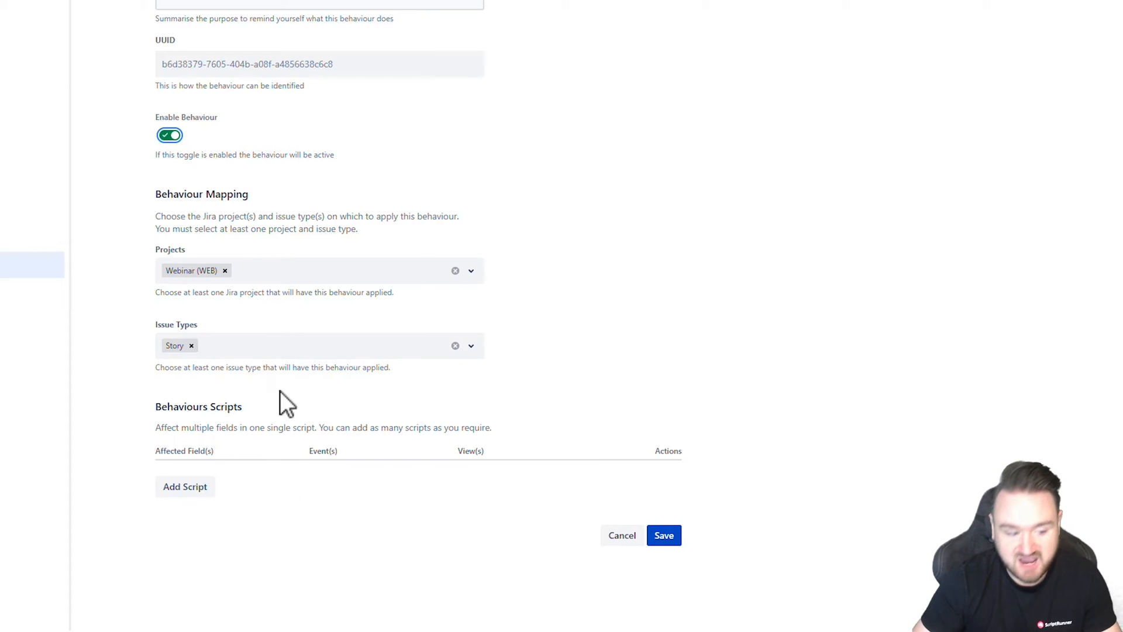
# Add a new field script set to run on both load and change events
pyautogui.click(185, 486)
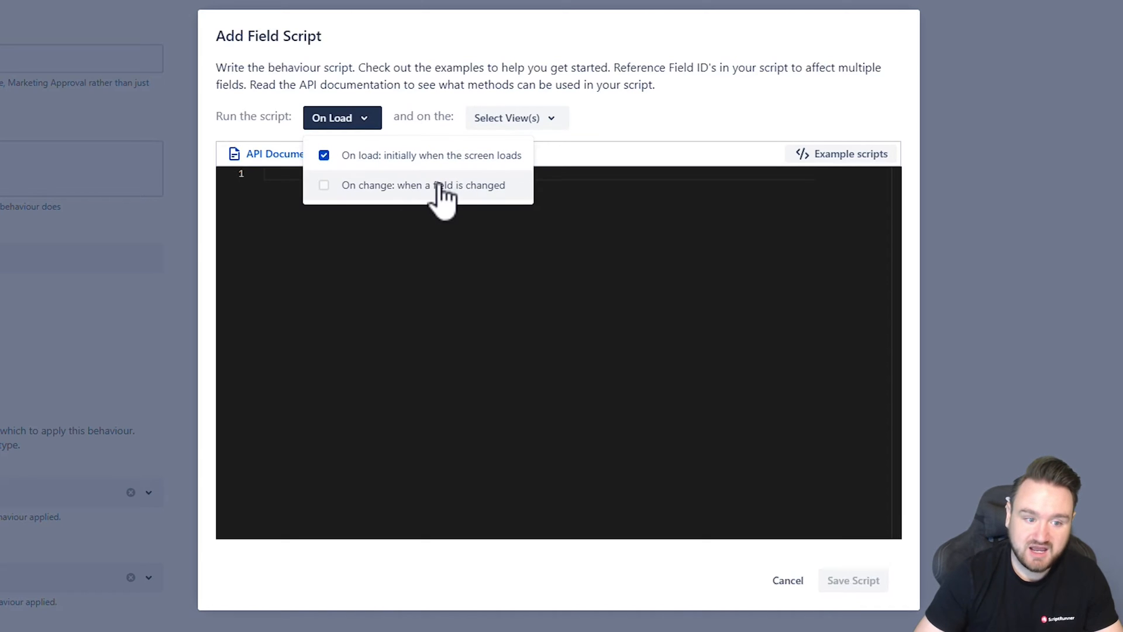
pyautogui.click(324, 185)
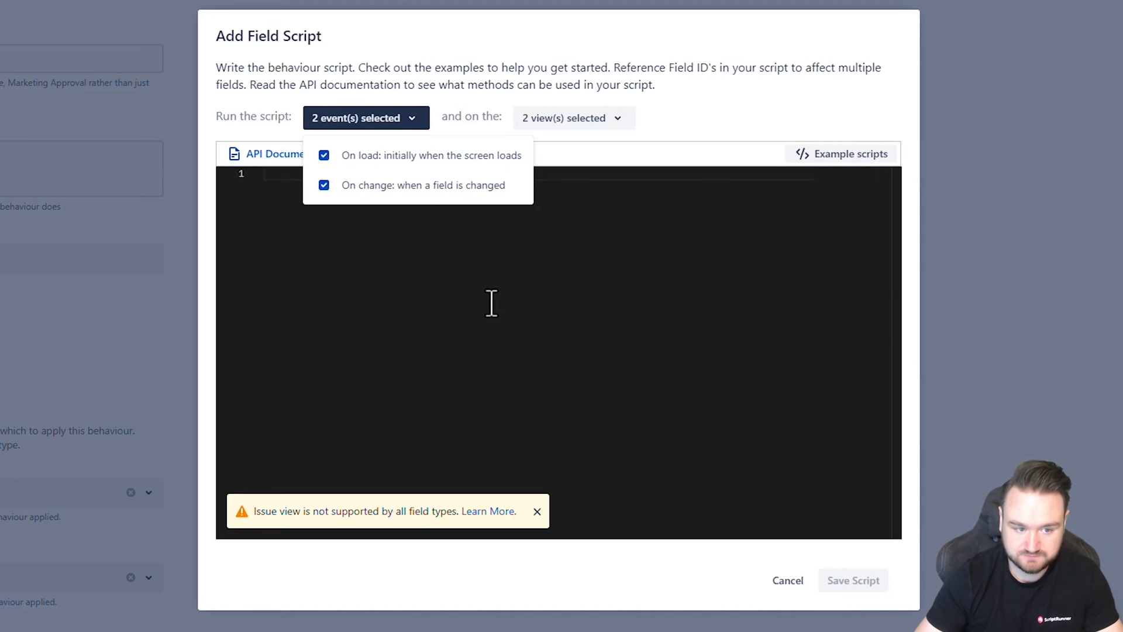